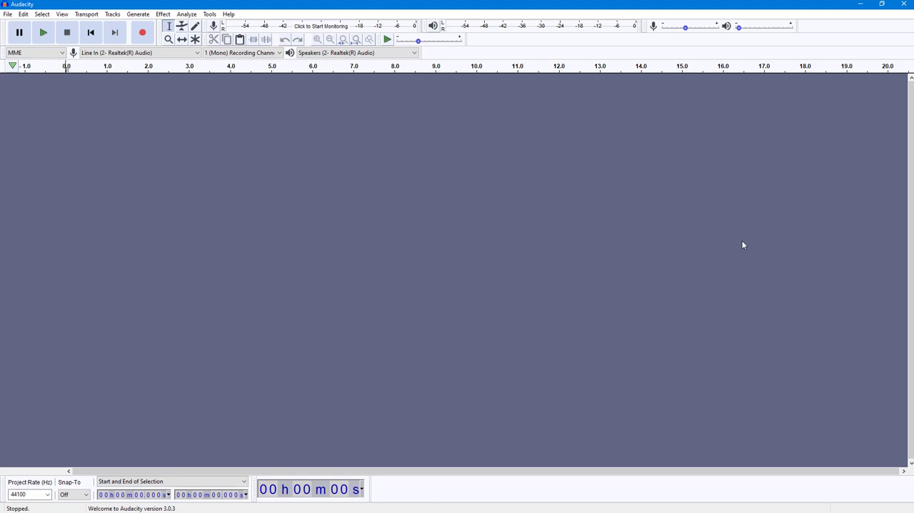
mouse_move(55, 482)
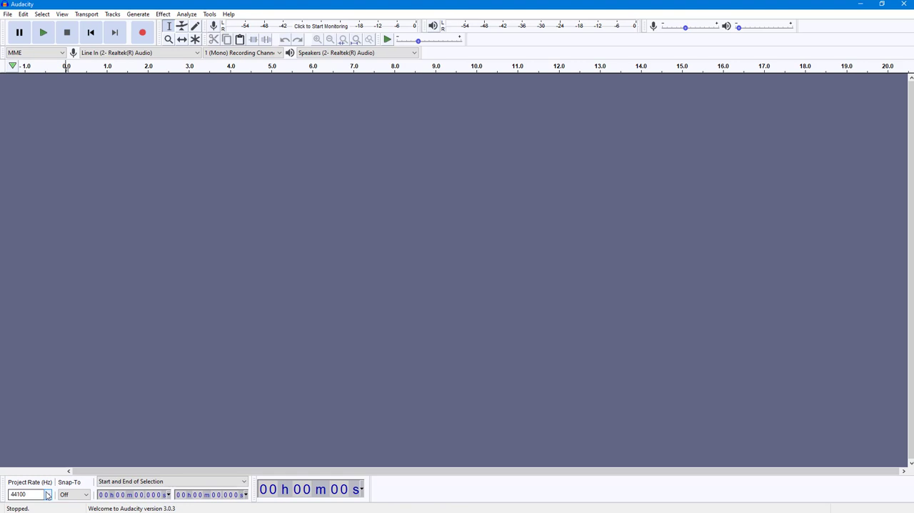
Review the available project sample rates, leaving the project at 44100 Hz
click(46, 495)
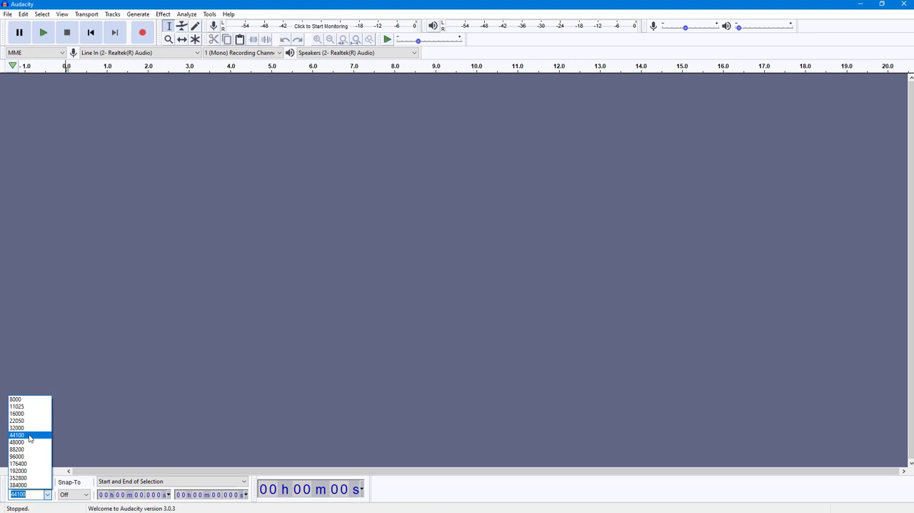
mouse_move(28, 450)
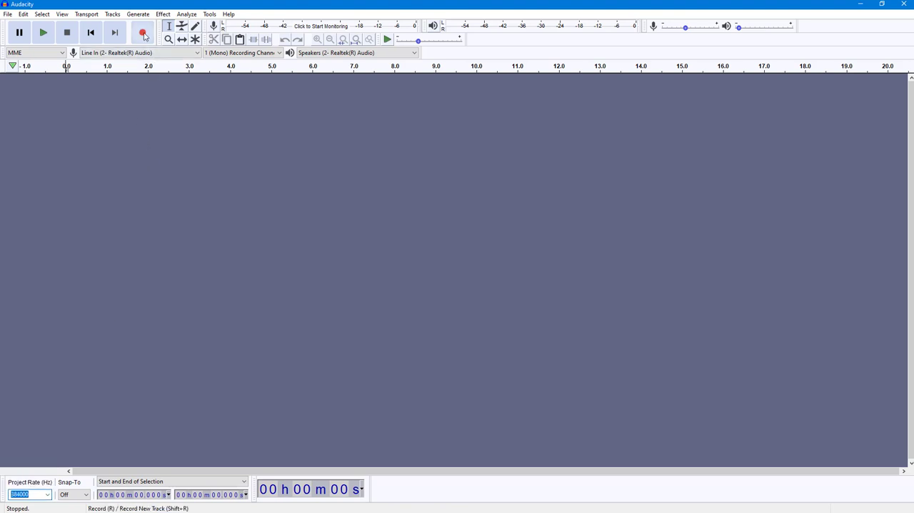
Record a roughly 7-second voice clip and stop the recording
click(143, 32)
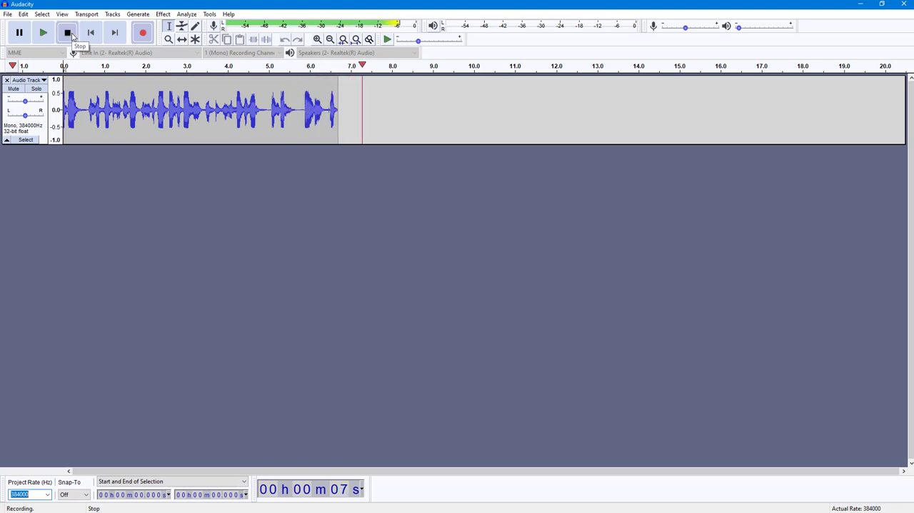
click(67, 31)
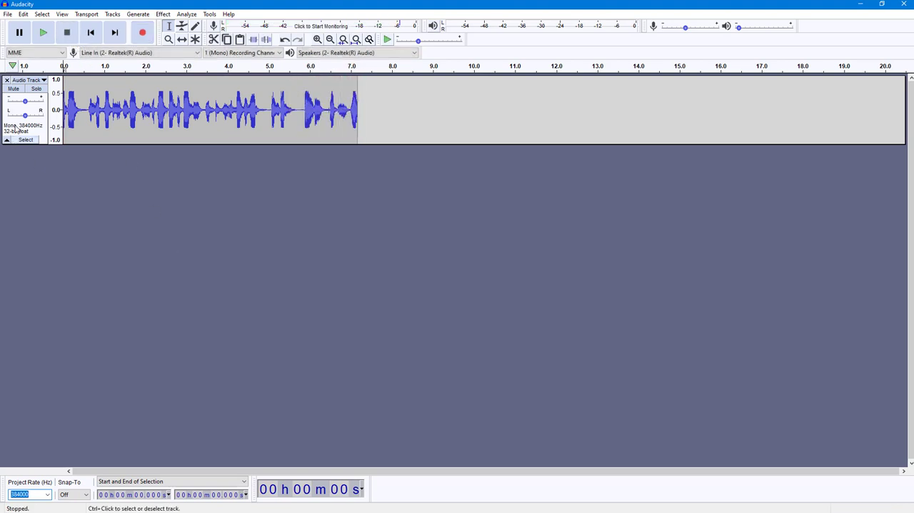
mouse_move(26, 131)
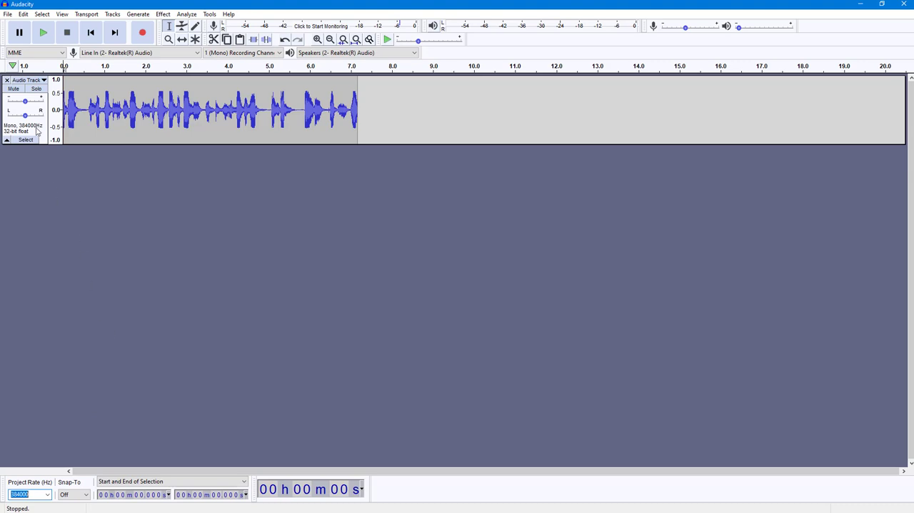
mouse_move(8, 14)
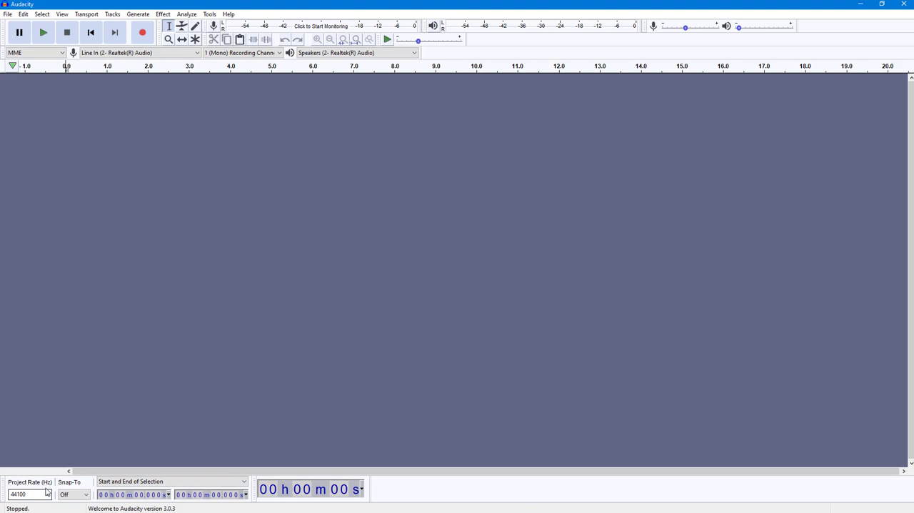
mouse_move(166, 348)
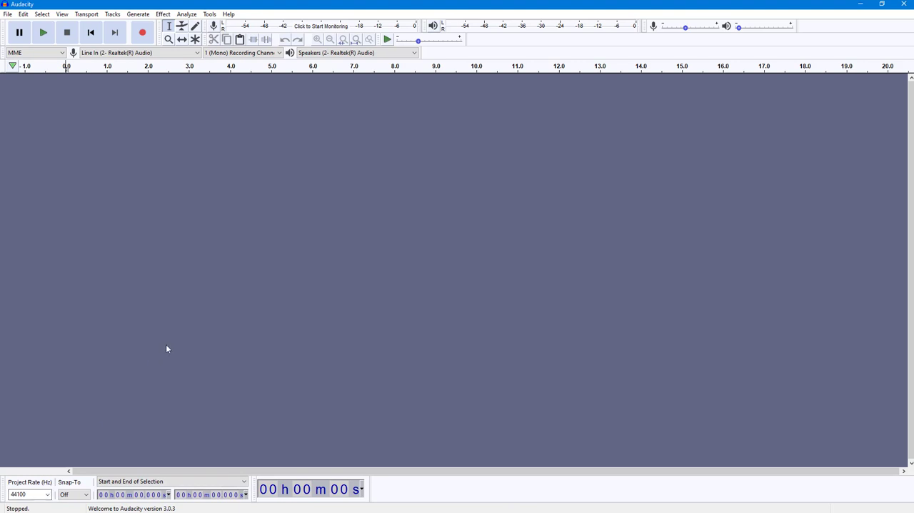
mouse_move(42, 43)
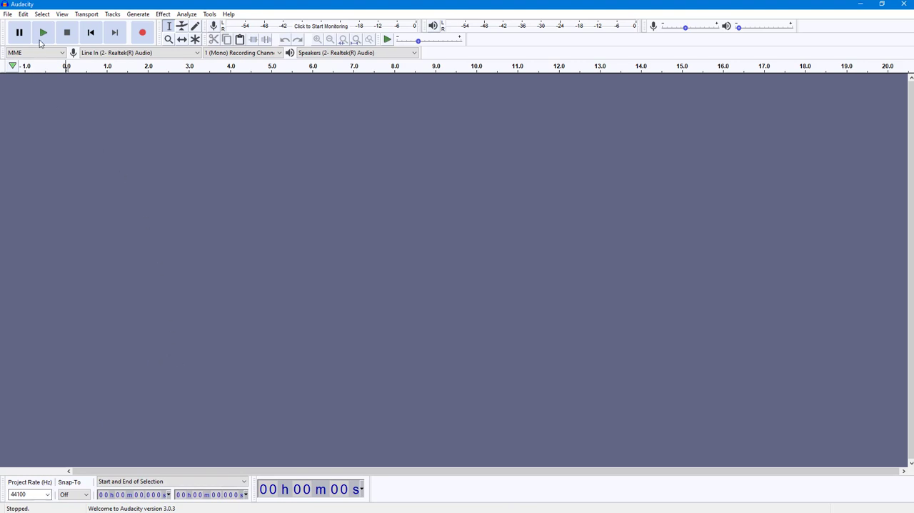
Show the Quality page of the Preferences window via Edit > Preferences
click(23, 14)
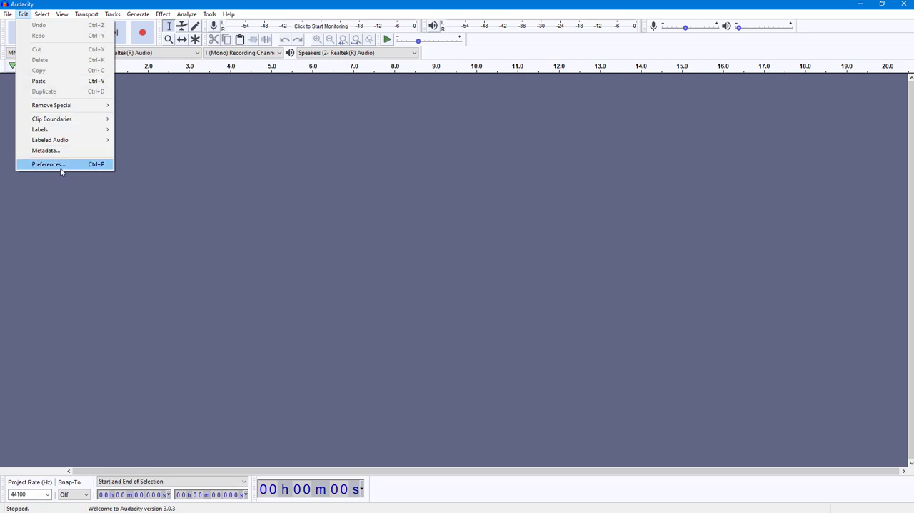
click(49, 165)
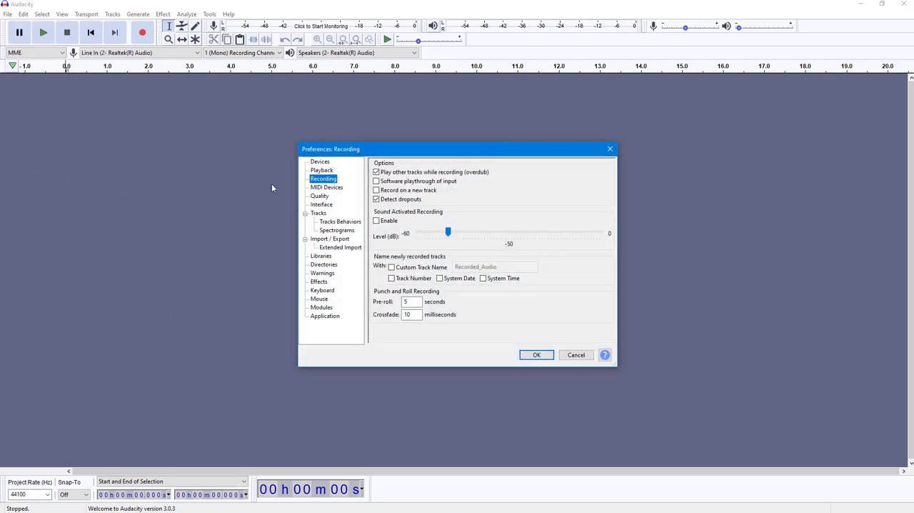
mouse_move(331, 200)
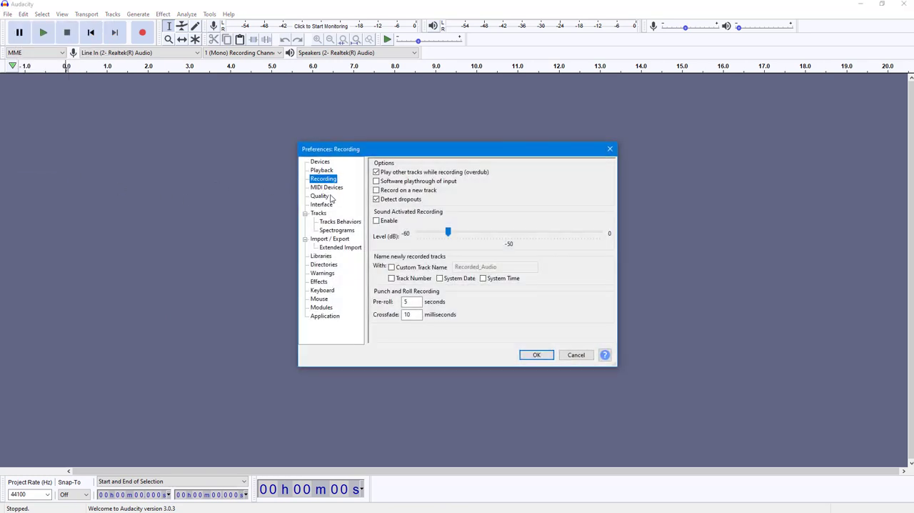
click(320, 196)
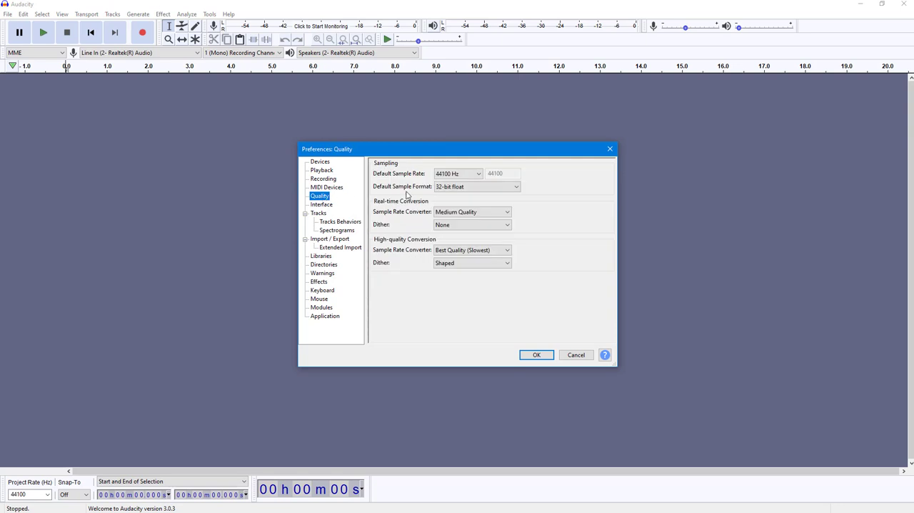
Set the default sample rate to 384000 Hz, then try a custom value
click(477, 173)
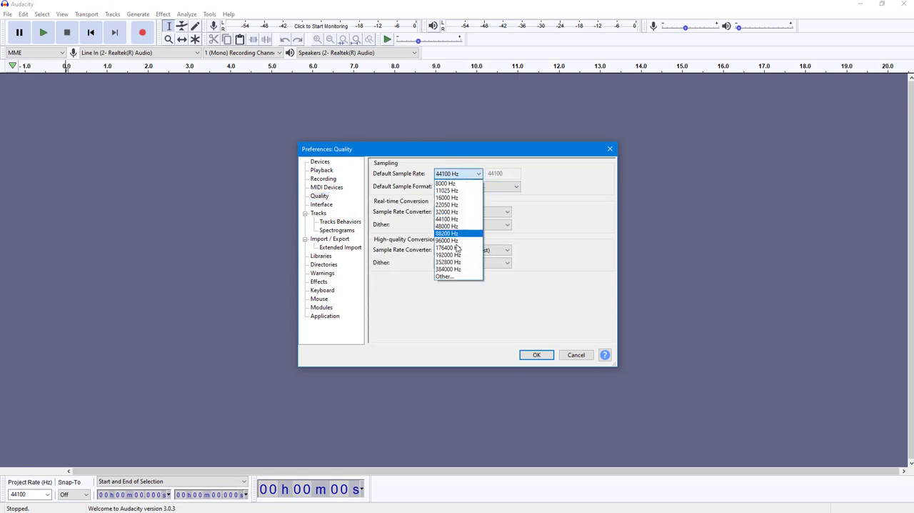
click(449, 268)
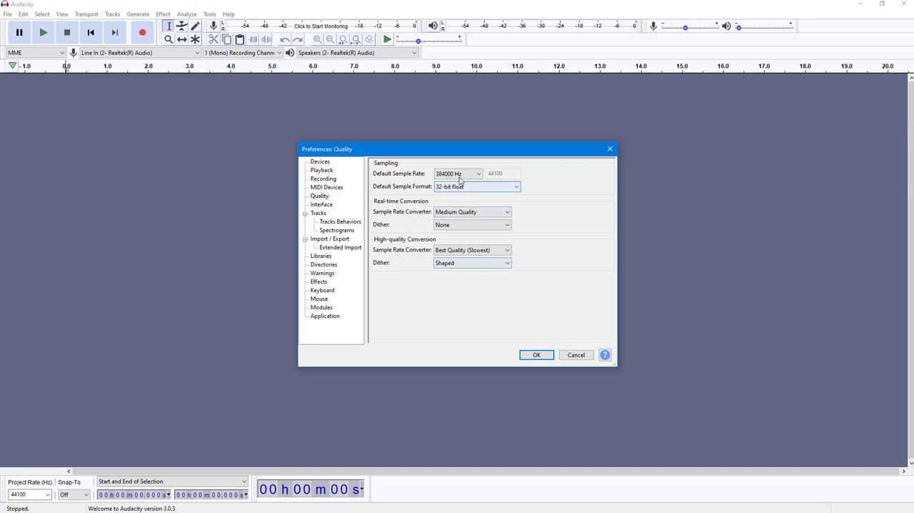
click(457, 173)
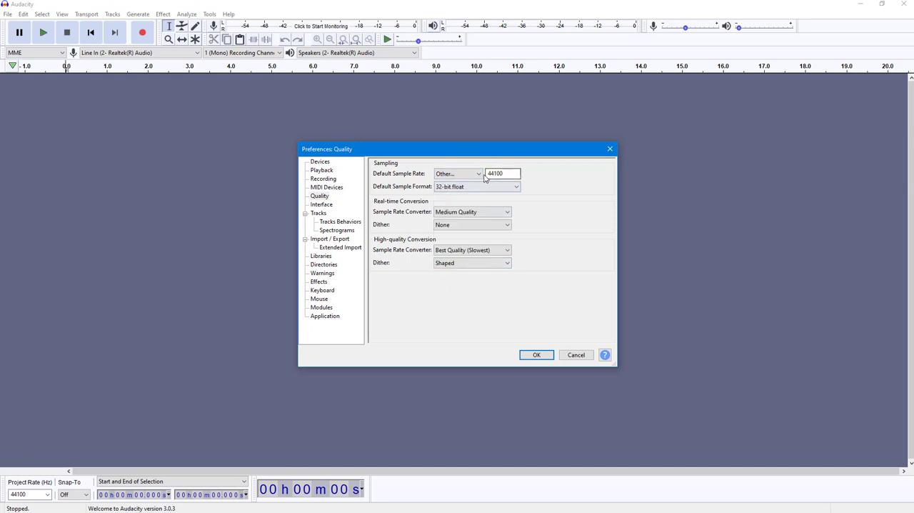
click(502, 174)
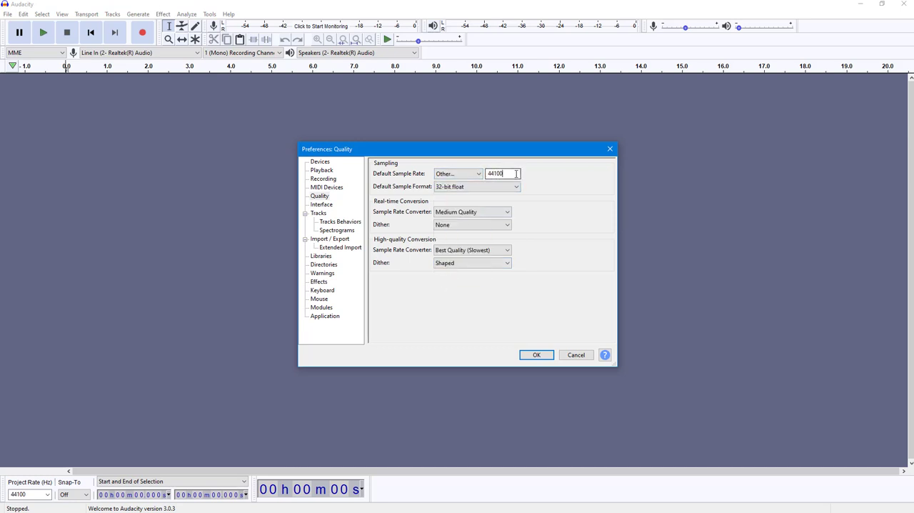
Switch the default sample rate to 44100 Hz, then back to 384000 Hz
click(457, 174)
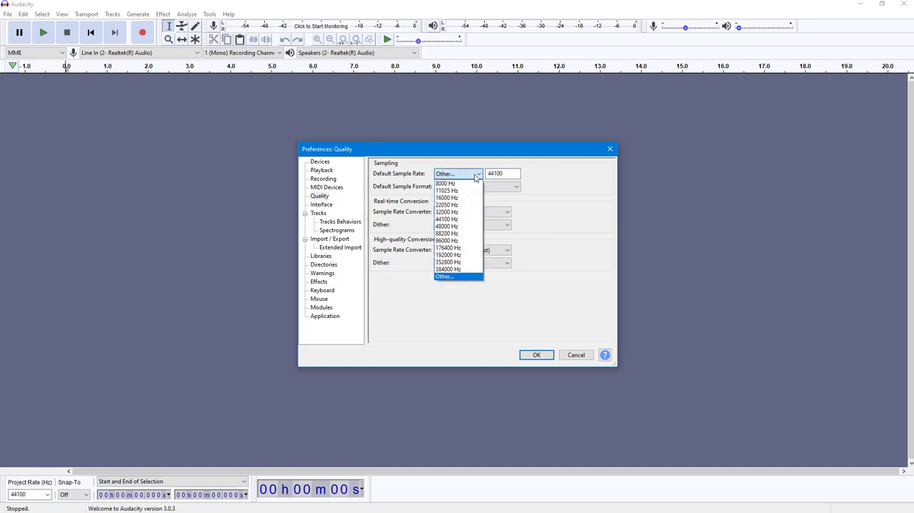
mouse_move(462, 239)
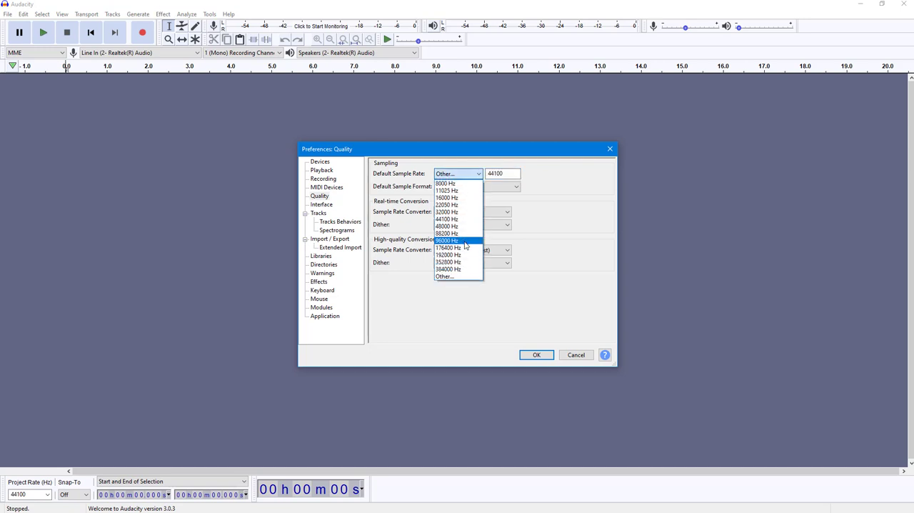
mouse_move(464, 220)
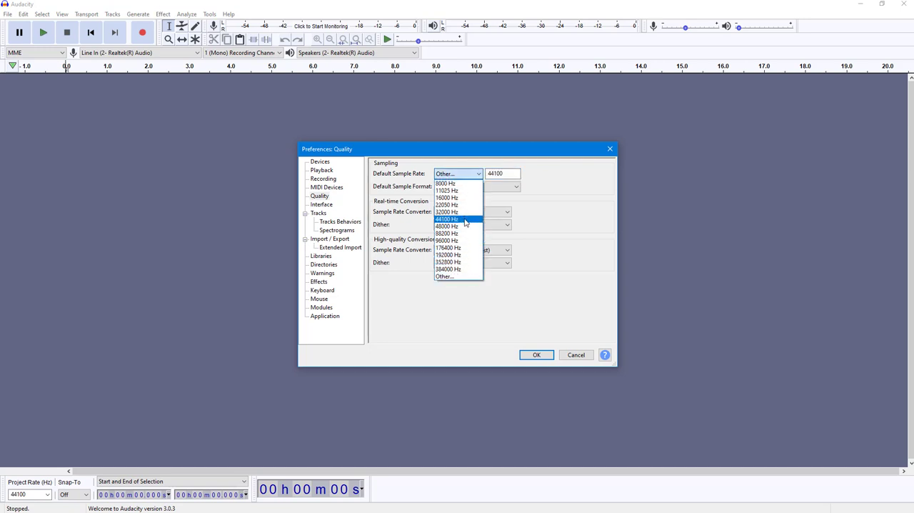
click(447, 219)
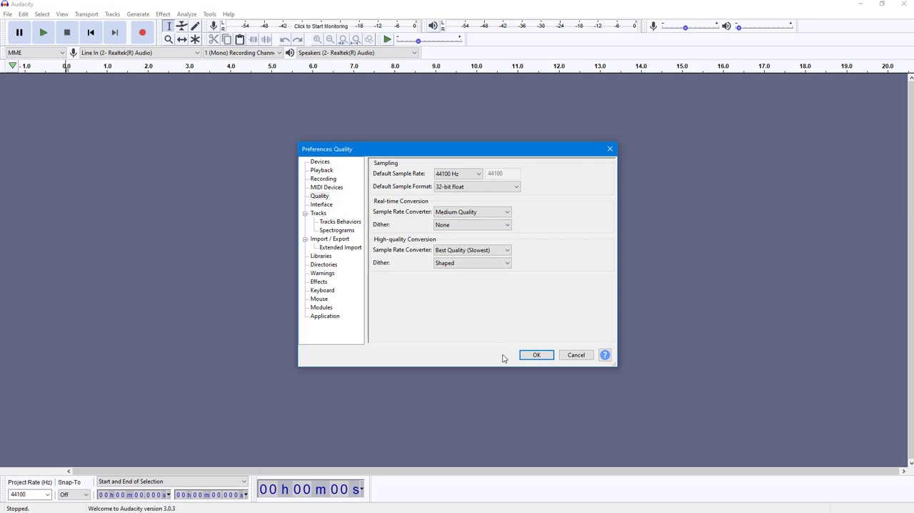
click(477, 174)
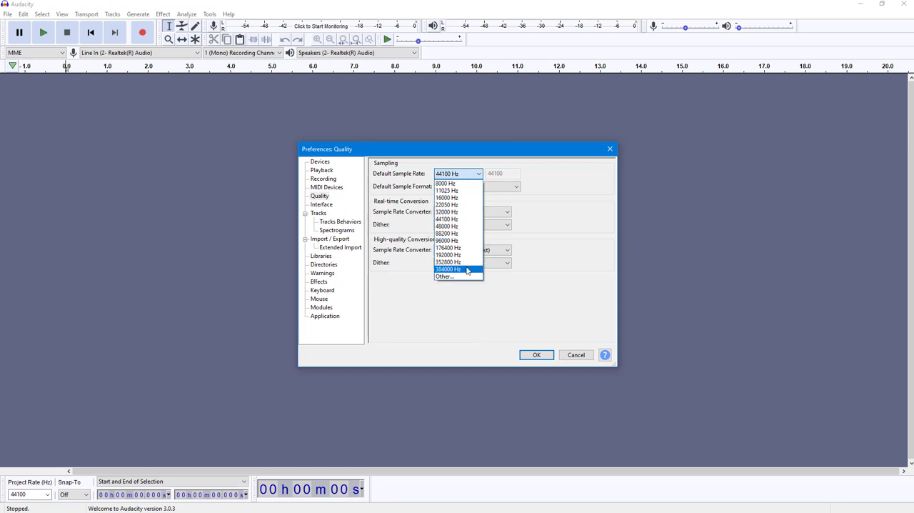
click(447, 268)
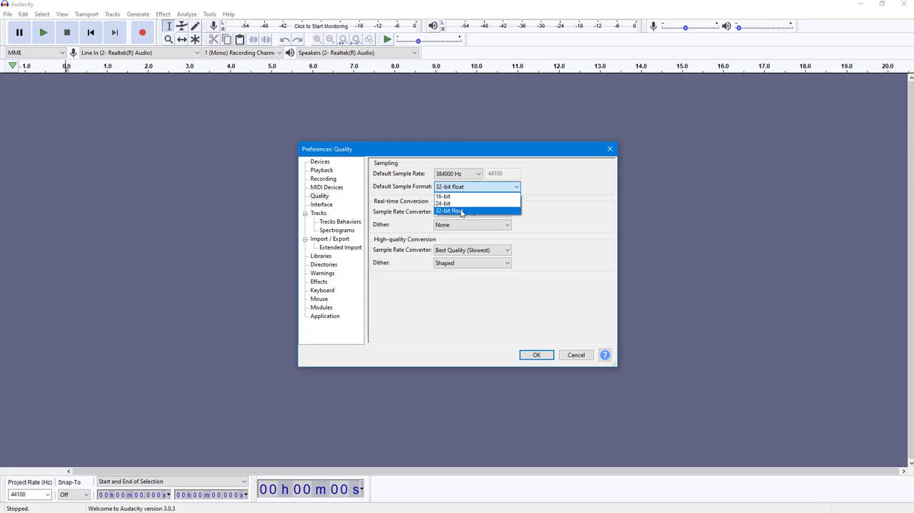
click(443, 195)
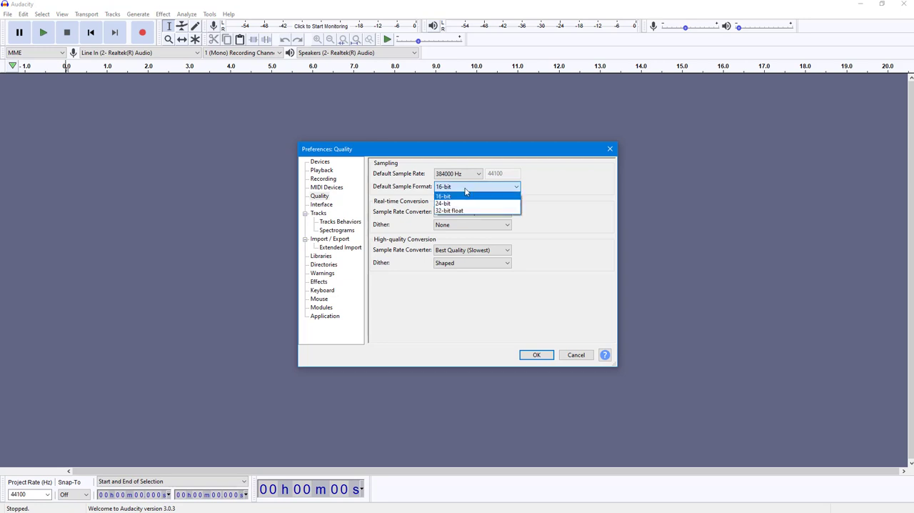
mouse_move(449, 212)
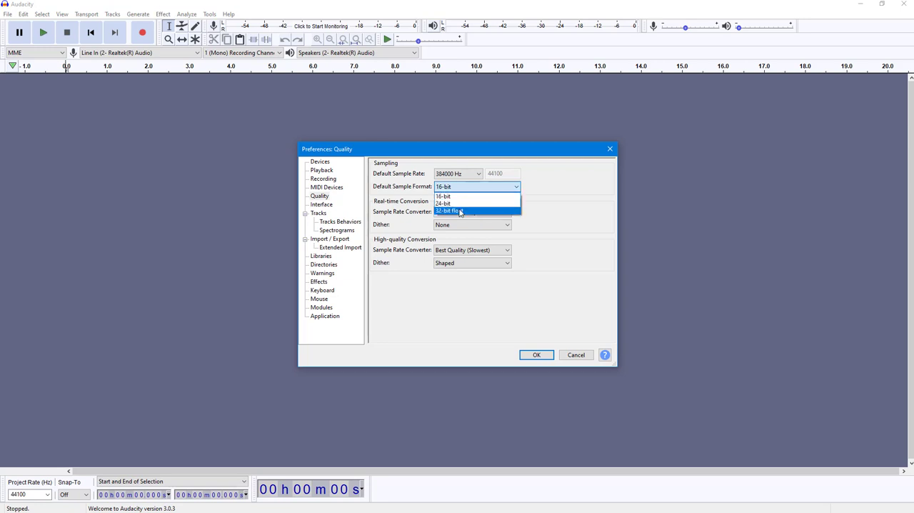
click(448, 212)
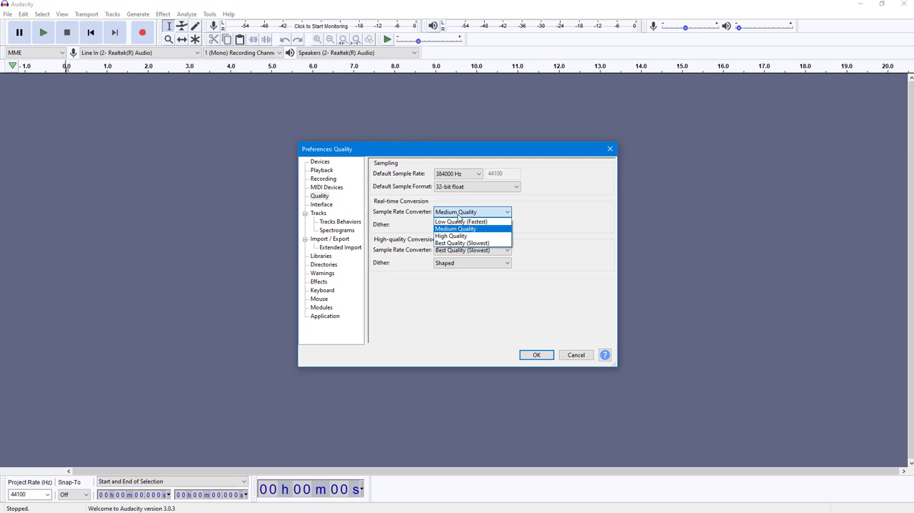
Set the real-time sample rate converter to Best Quality (Slowest)
click(462, 243)
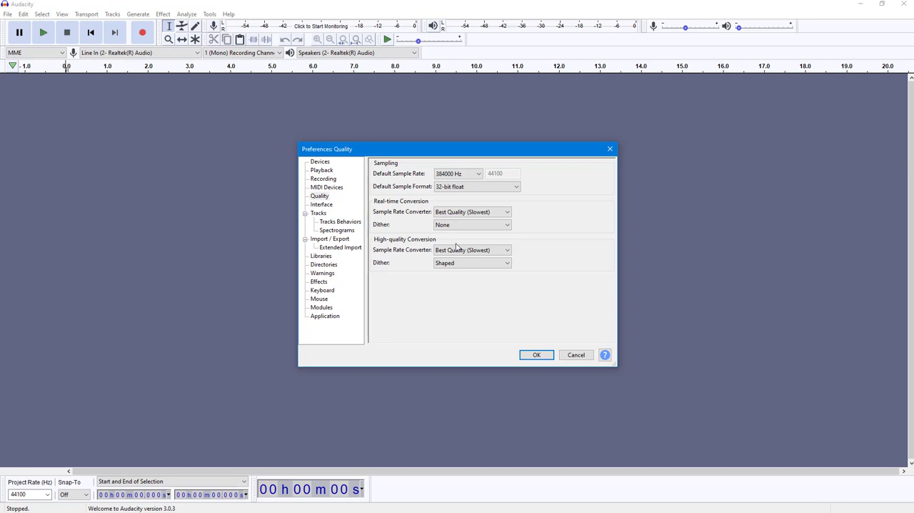
mouse_move(511, 211)
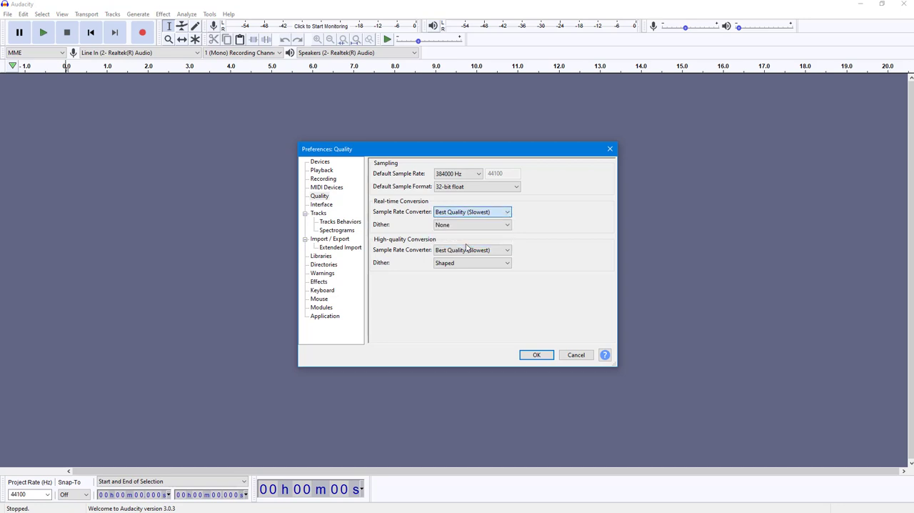
mouse_move(469, 237)
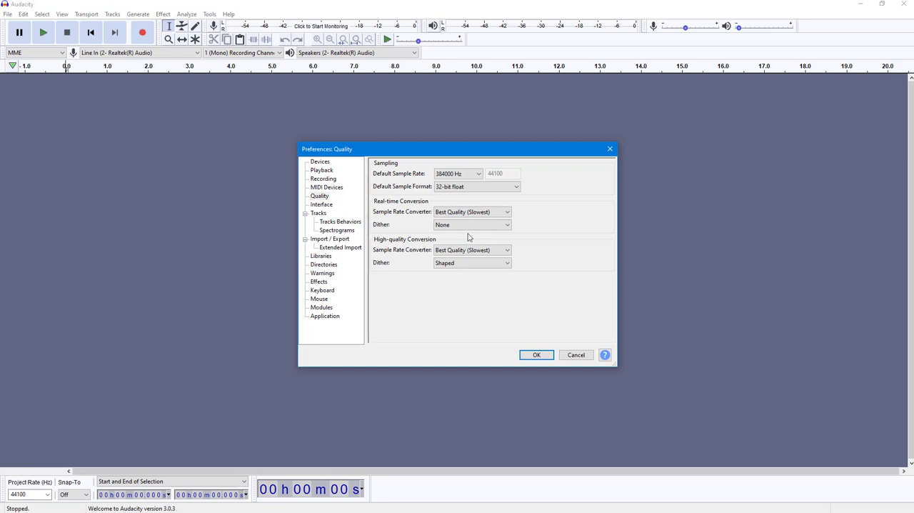
mouse_move(517, 219)
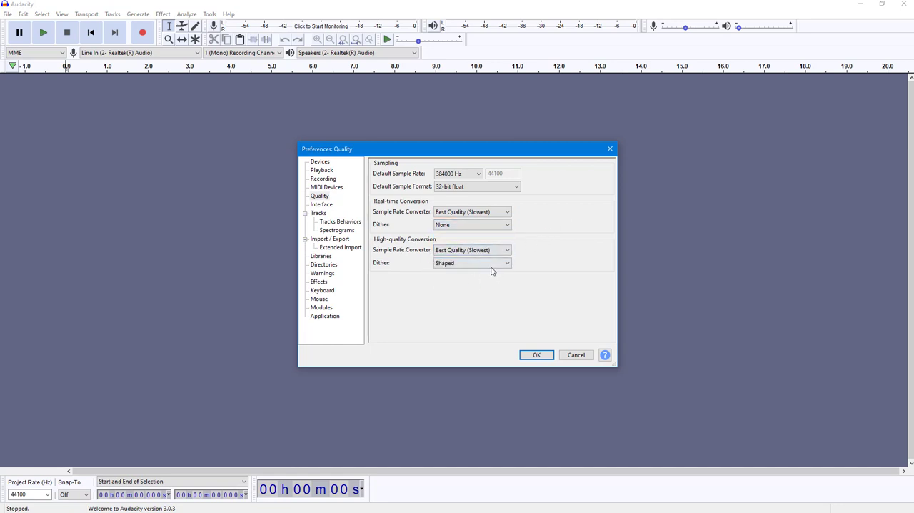
mouse_move(531, 286)
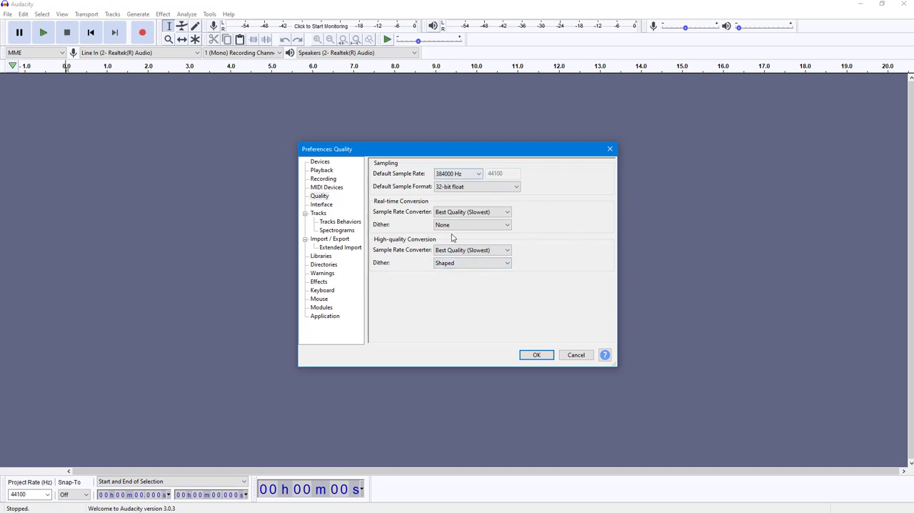
Set the default sample rate to 44100 Hz and confirm the Quality preferences with OK
click(477, 174)
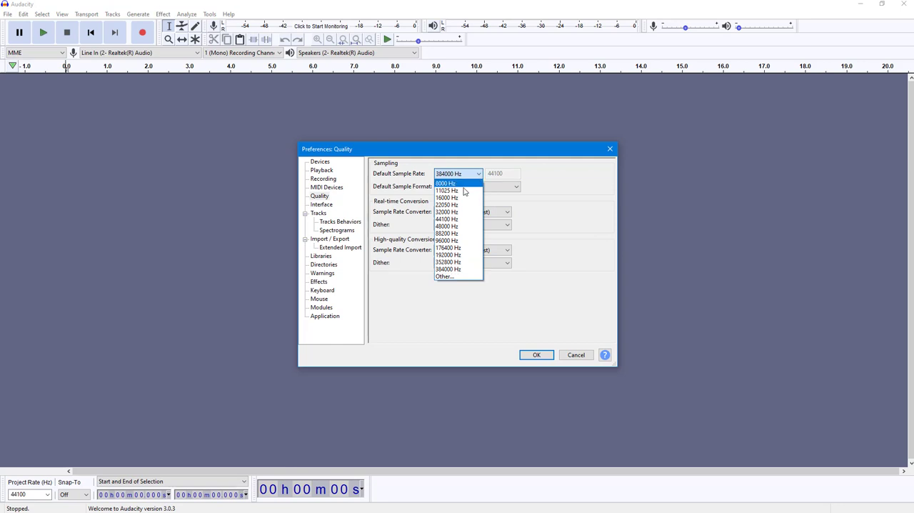
click(445, 219)
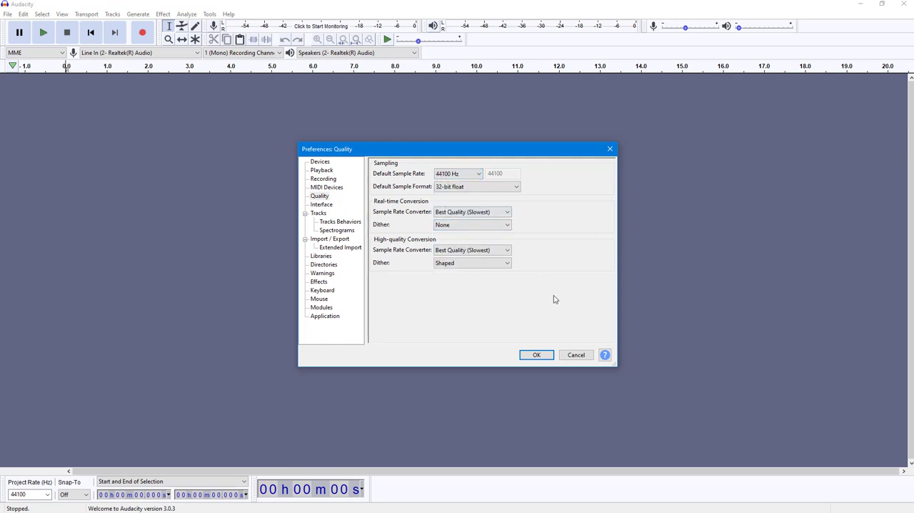
mouse_move(472, 211)
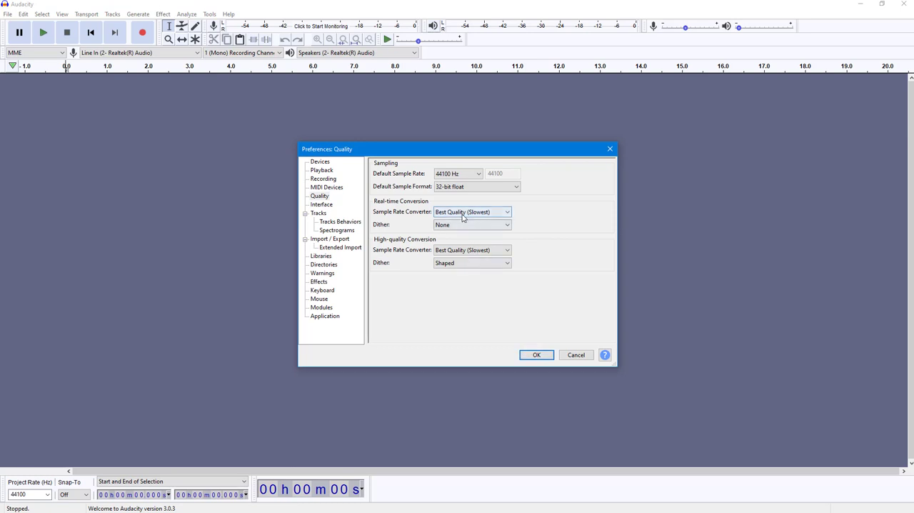
mouse_move(485, 223)
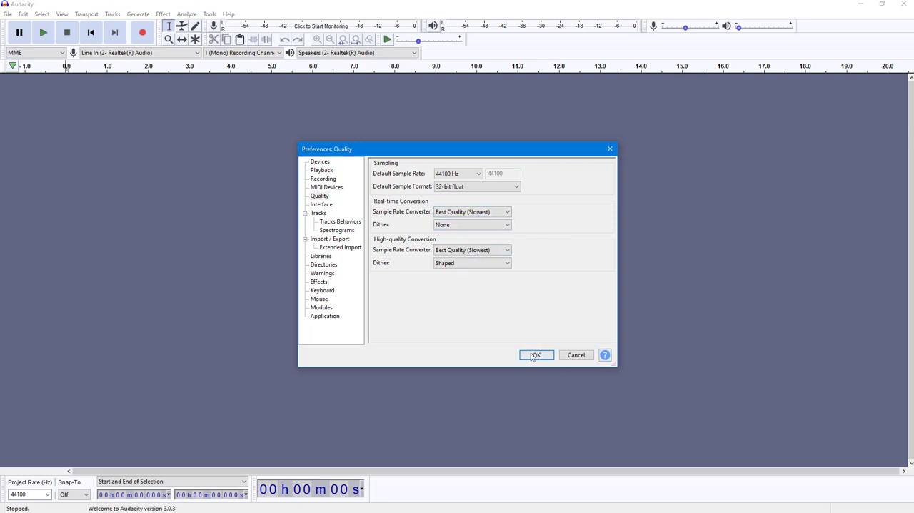
mouse_move(540, 368)
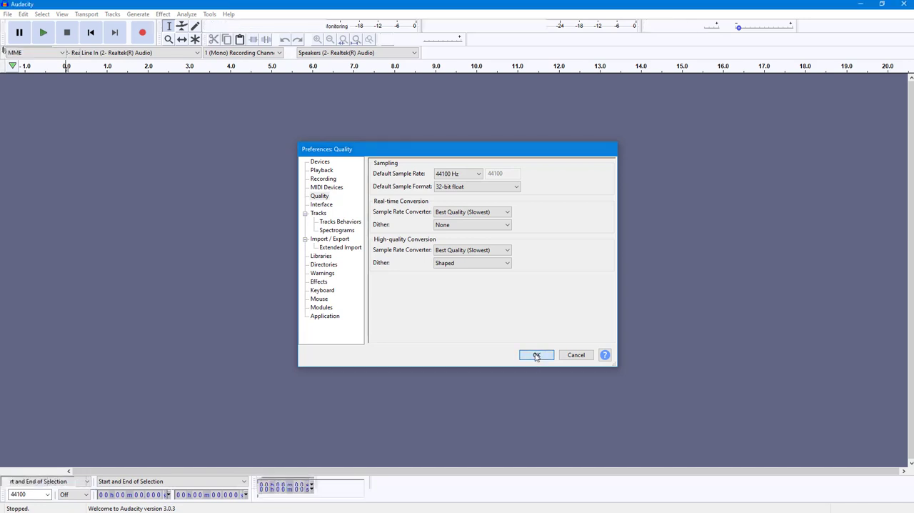
click(537, 354)
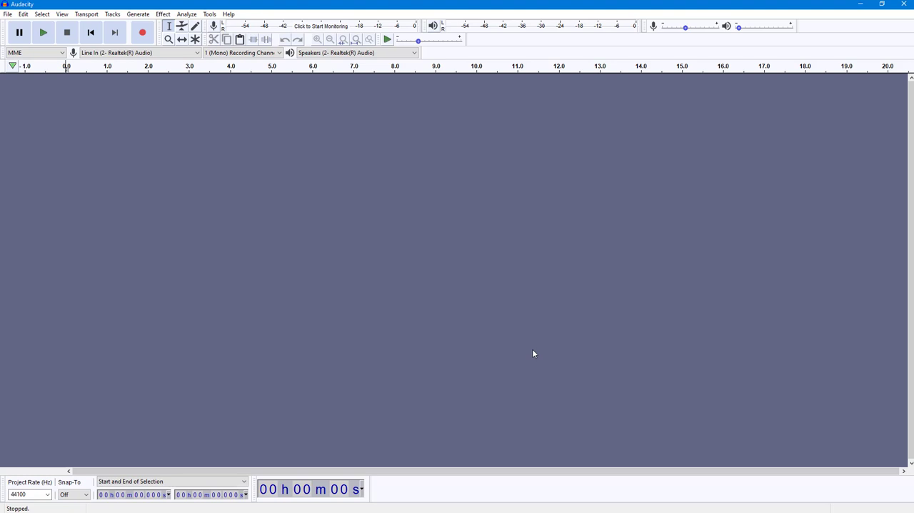